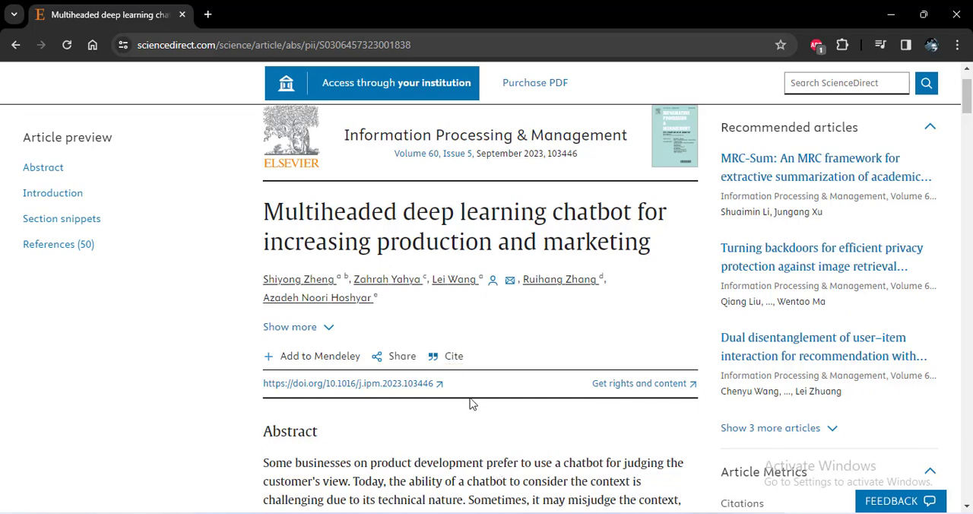
mouse_move(283, 268)
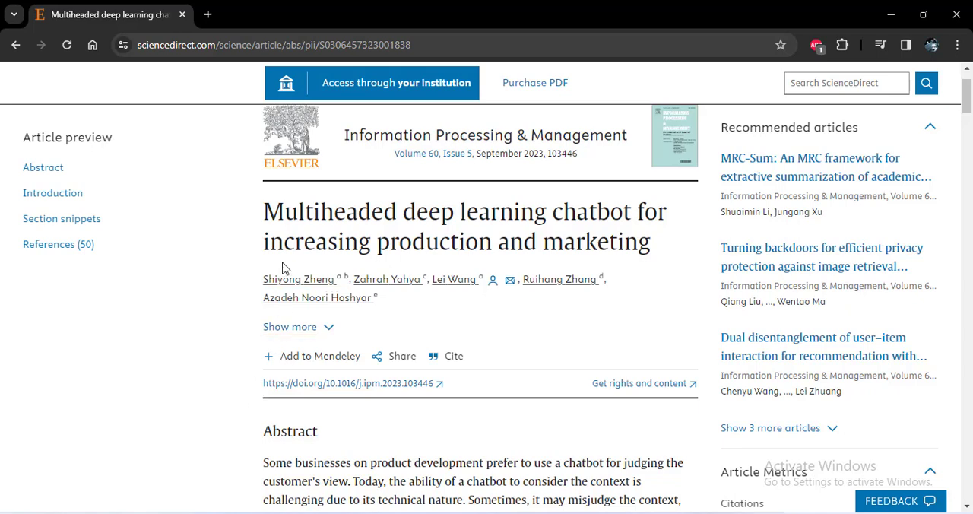
mouse_move(280, 394)
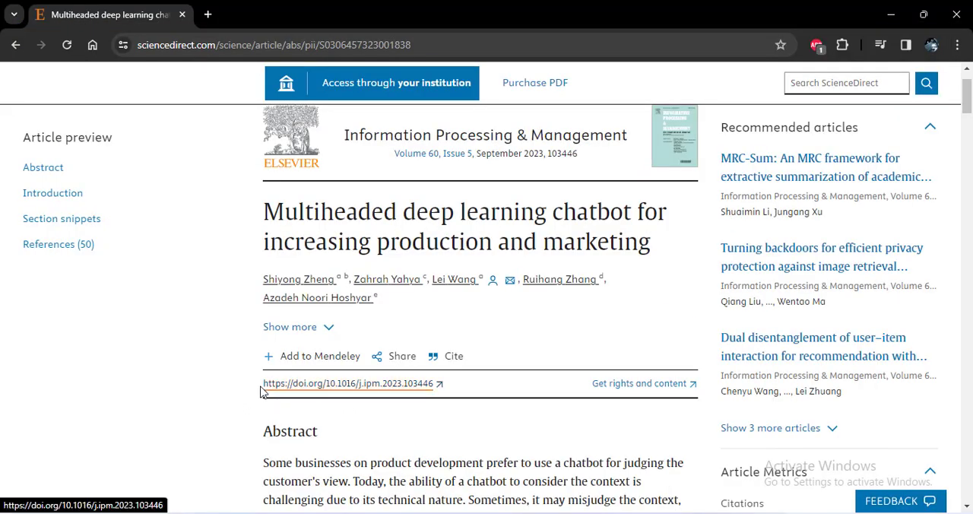
triple_click(347, 383)
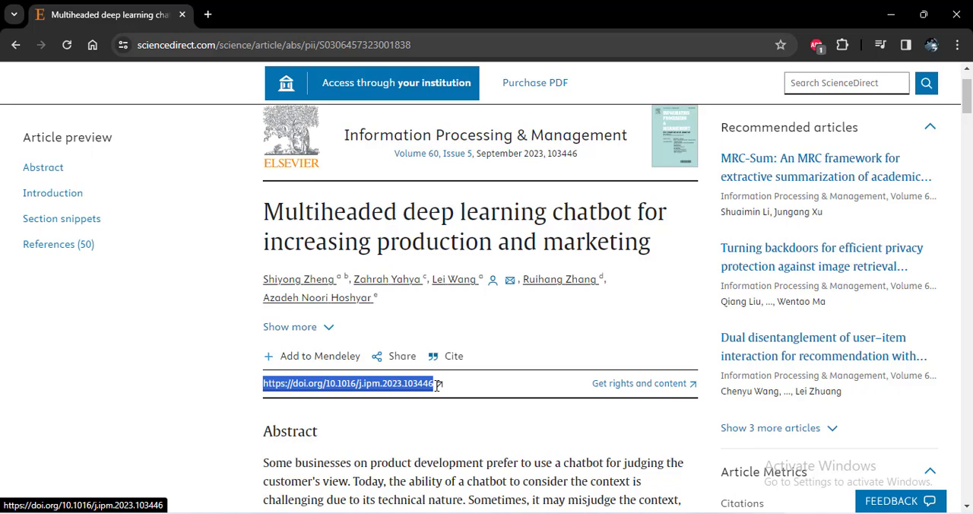
right_click(349, 382)
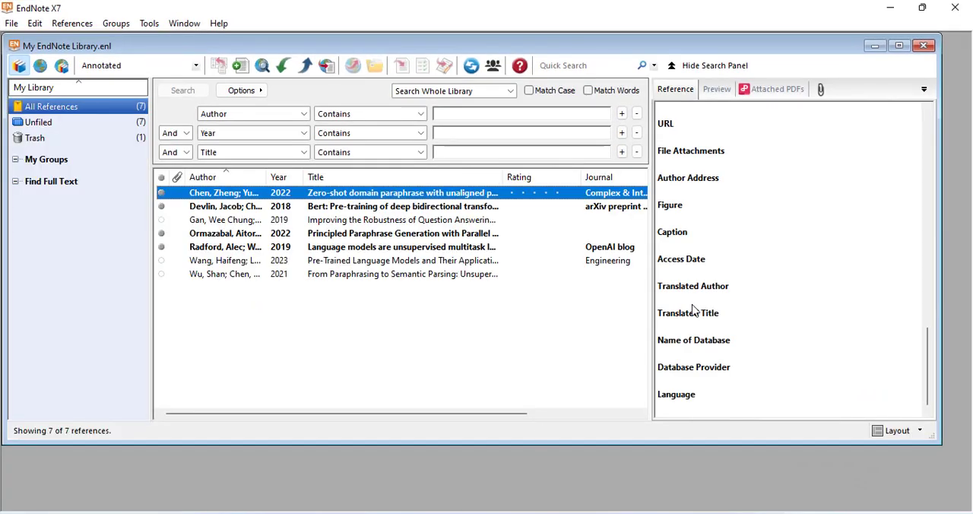
mouse_move(633, 327)
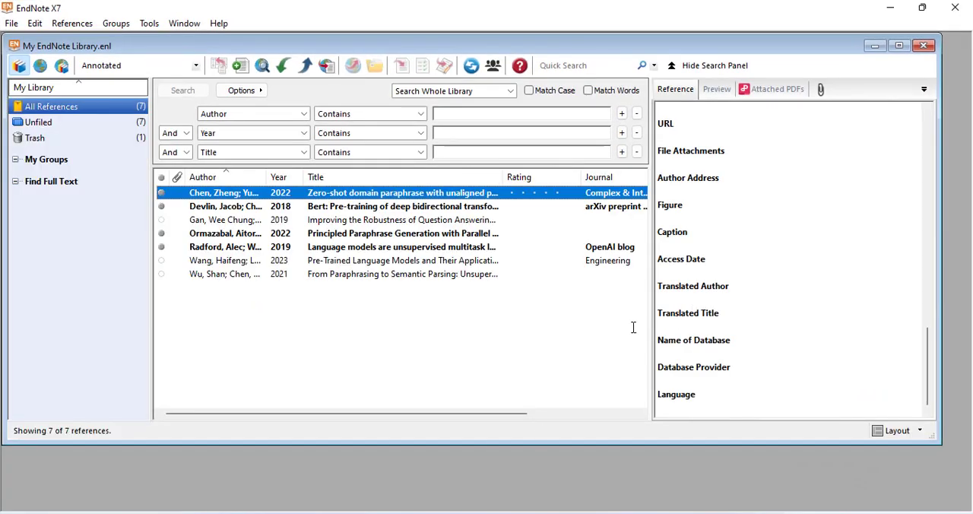
mouse_move(803, 325)
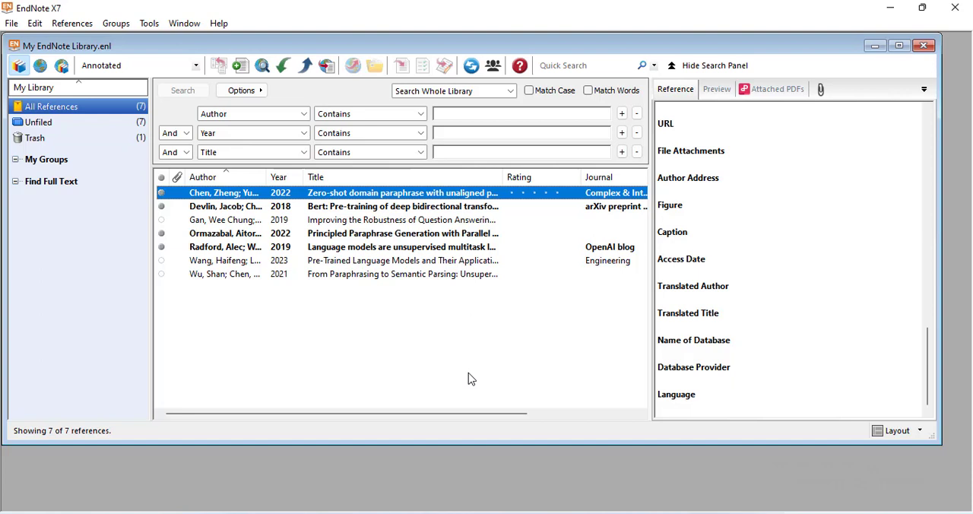
mouse_move(508, 367)
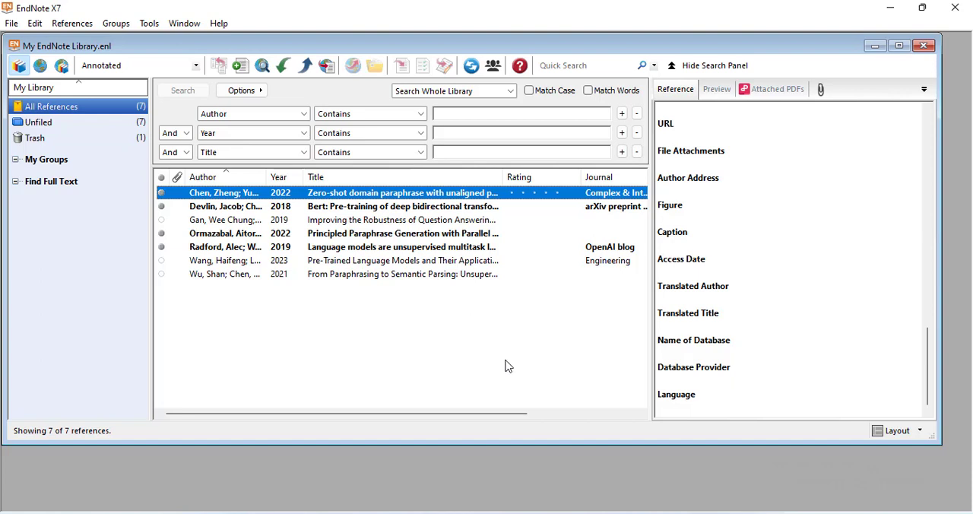
scroll("up", 3)
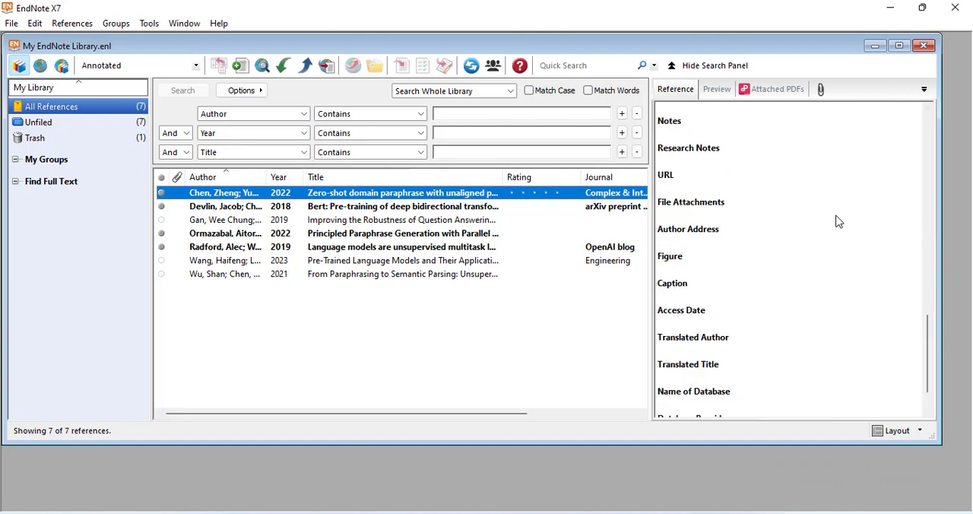
scroll("down", 3)
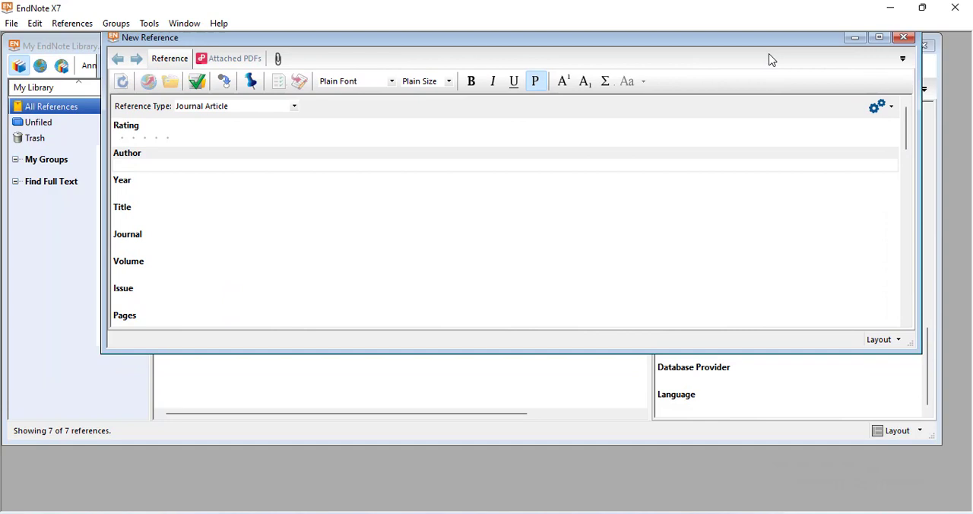
Move the new reference window and scroll down to its DOI field.
left_click_drag(509, 37, 517, 103)
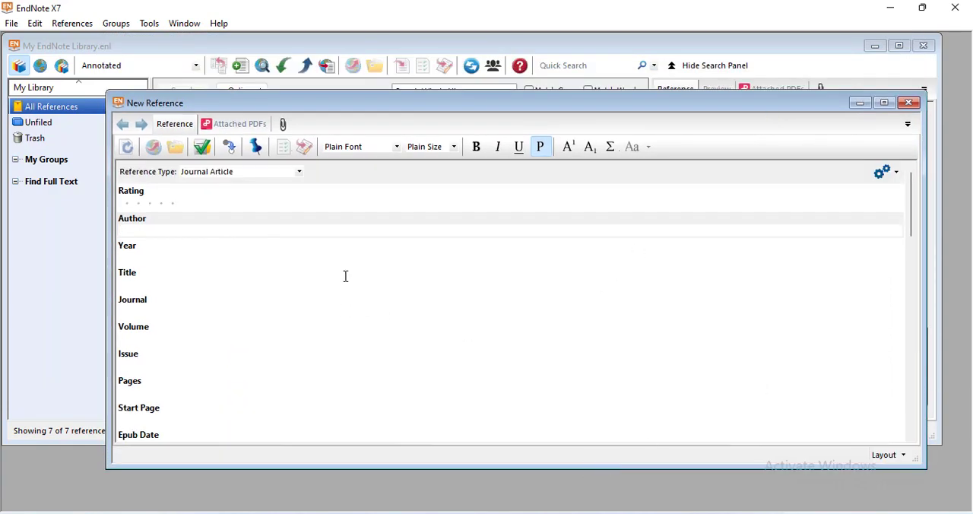
mouse_move(473, 283)
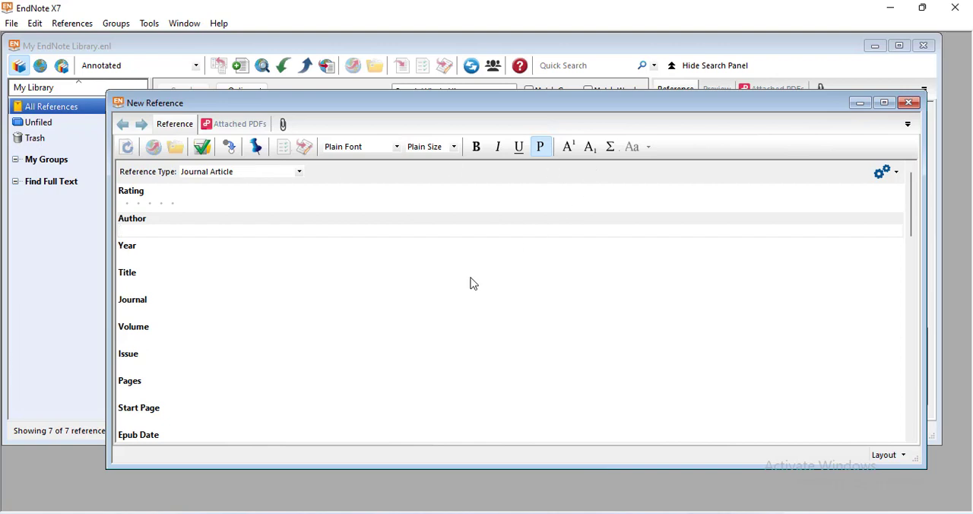
scroll("down", 3)
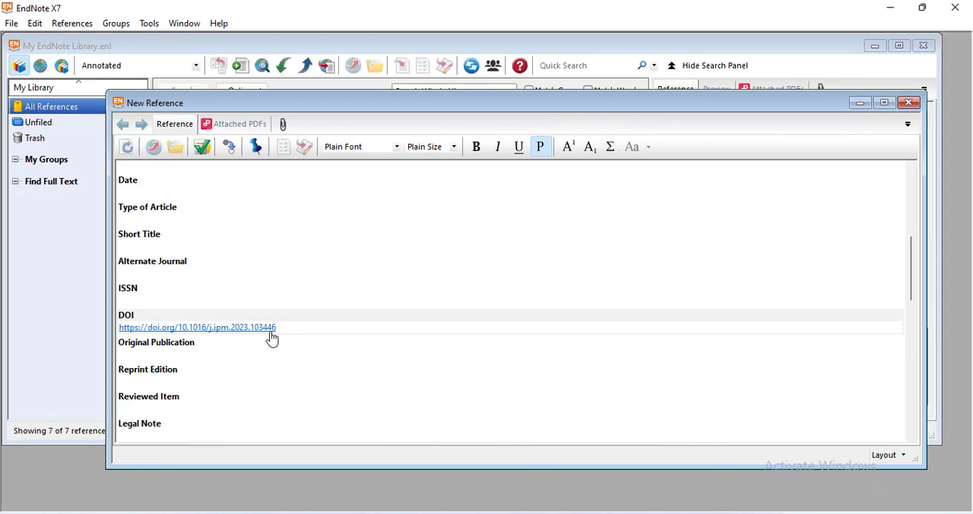
mouse_move(147, 337)
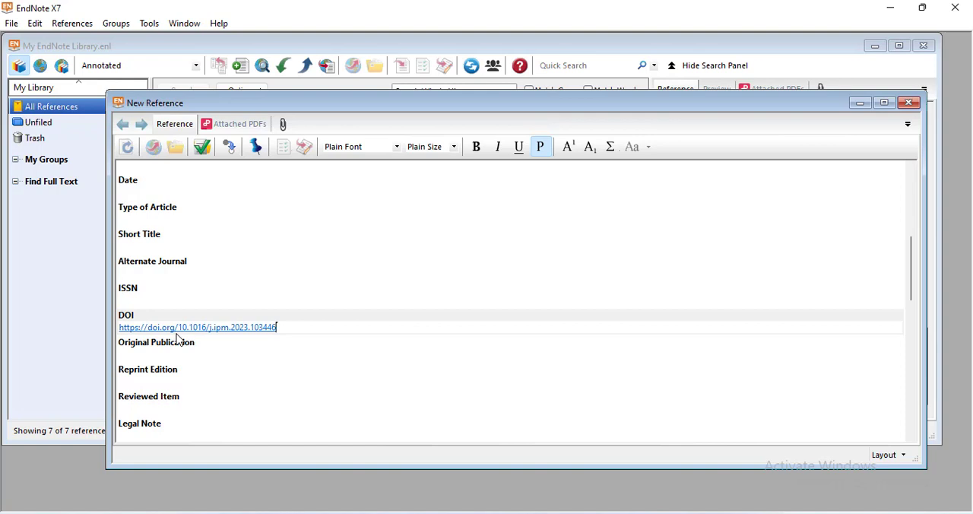
mouse_move(223, 335)
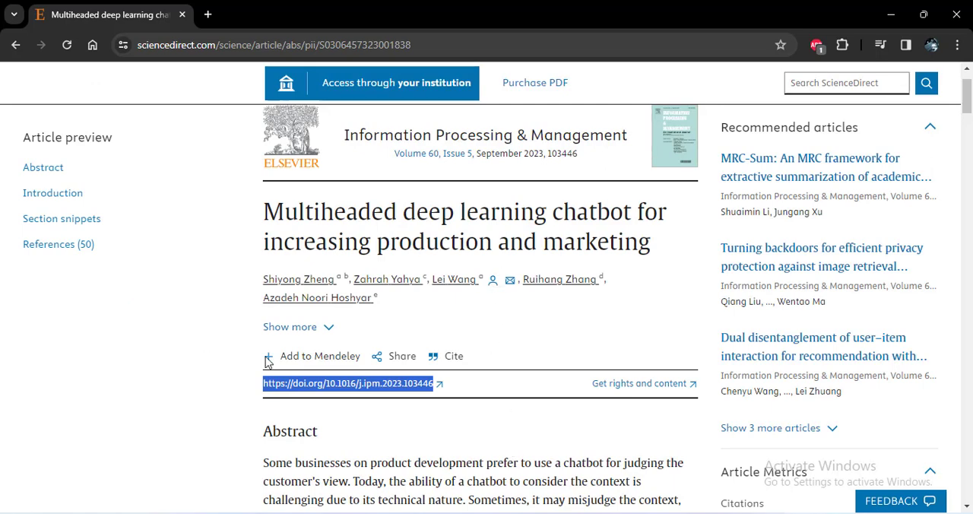
mouse_move(257, 353)
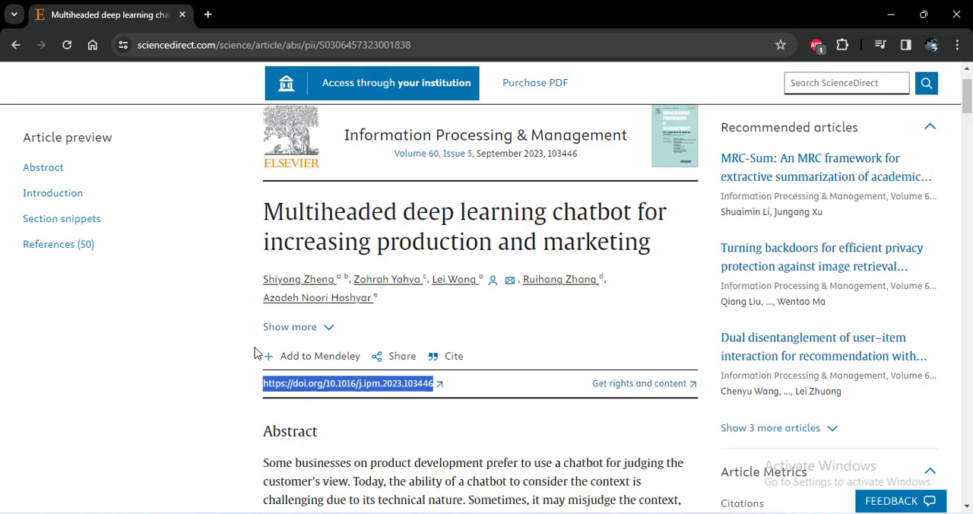
mouse_move(607, 316)
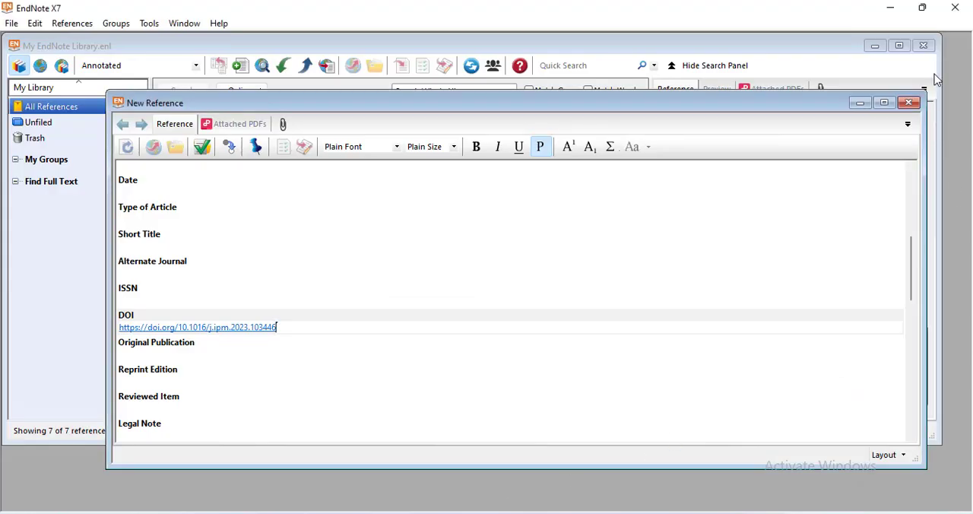
Save and close the DOI-only reference, then scroll the eight-reference library.
left_click(908, 103)
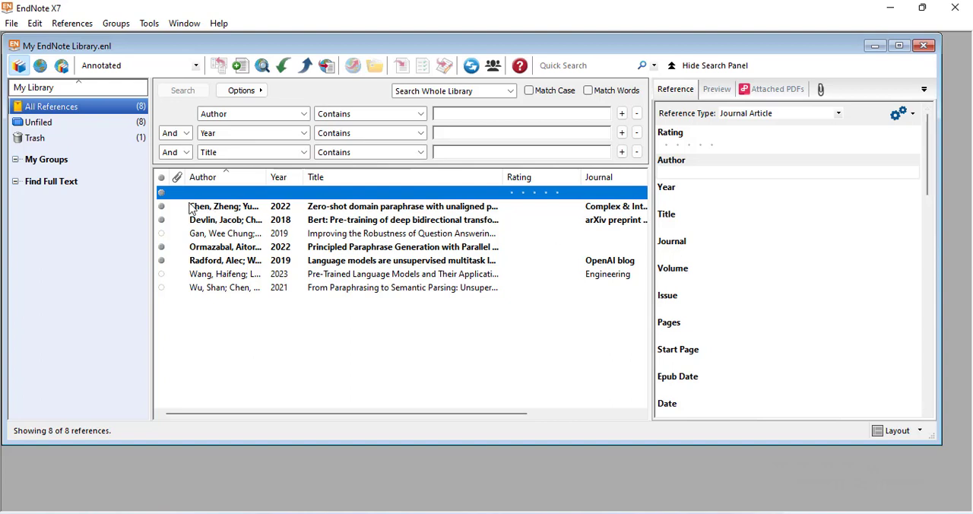
mouse_move(253, 202)
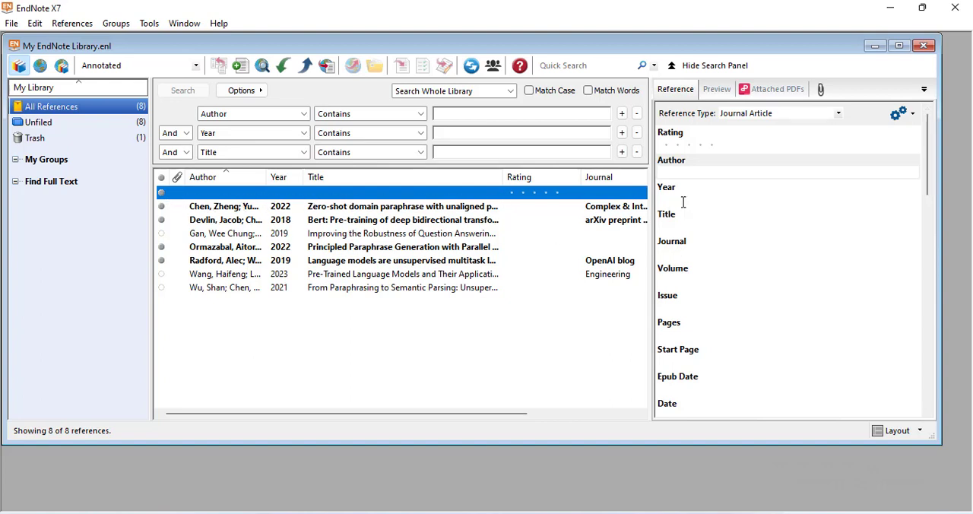
scroll("down", 3)
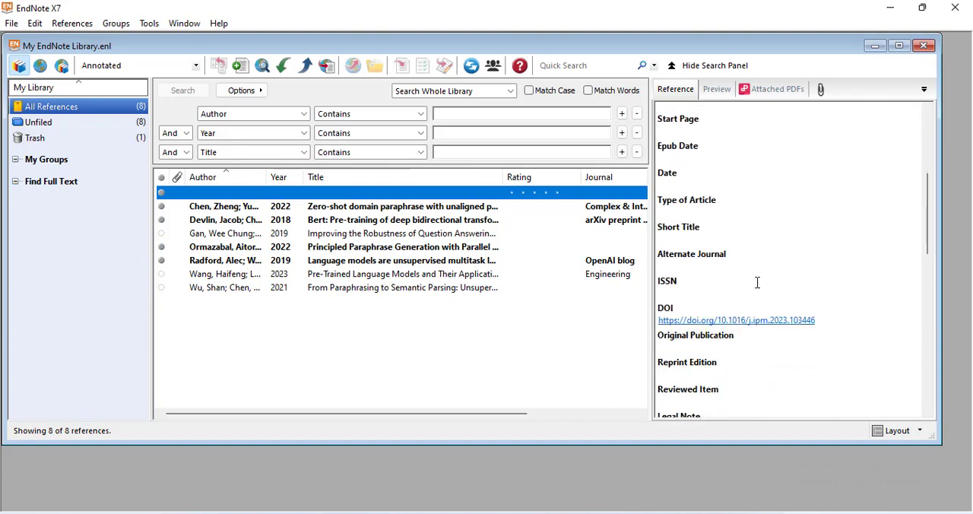
scroll("down", 3)
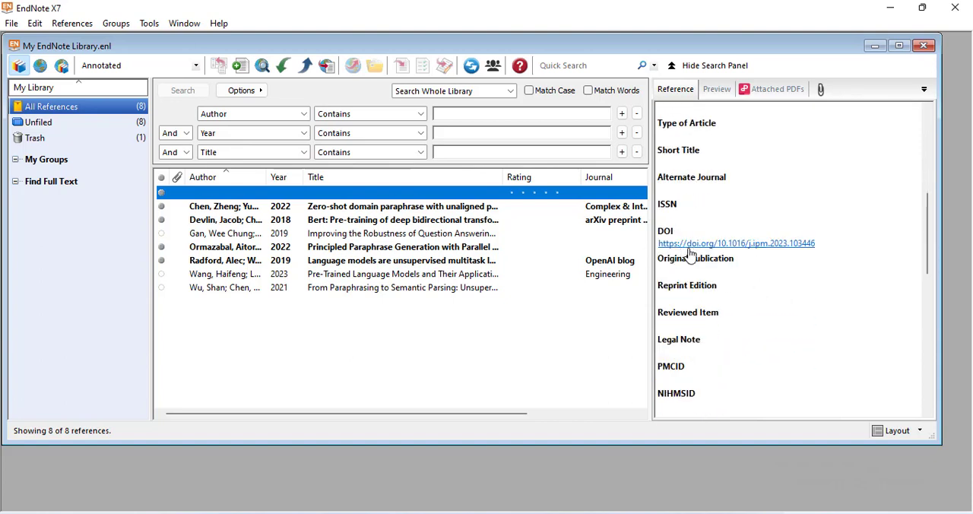
scroll("up", 3)
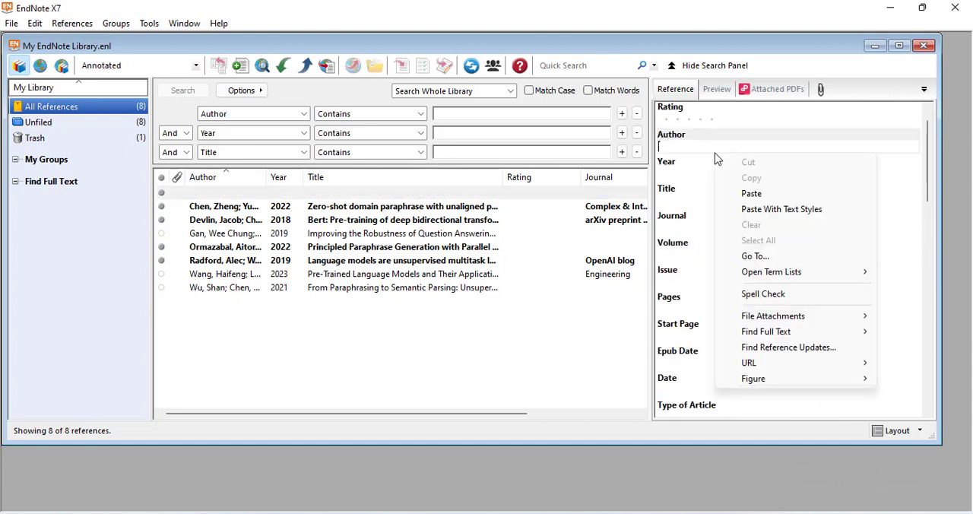
mouse_move(724, 169)
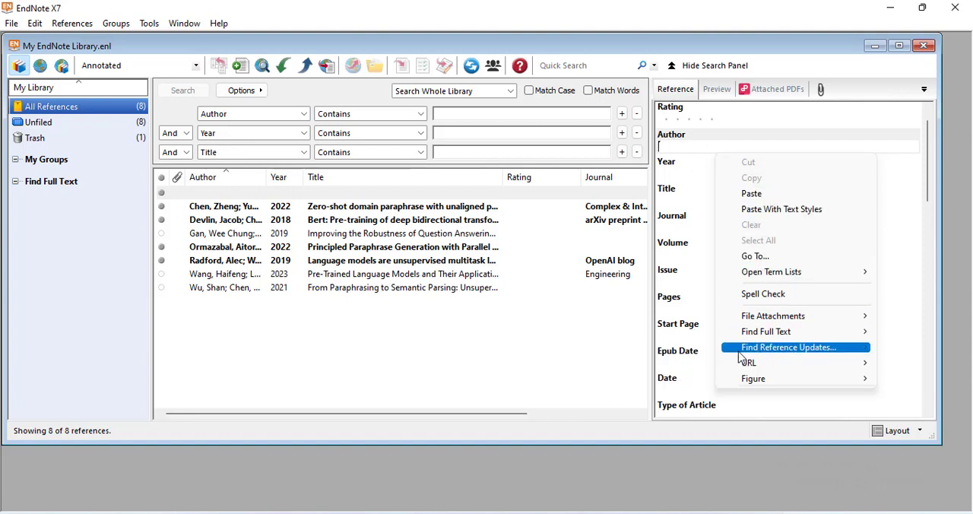
mouse_move(787, 355)
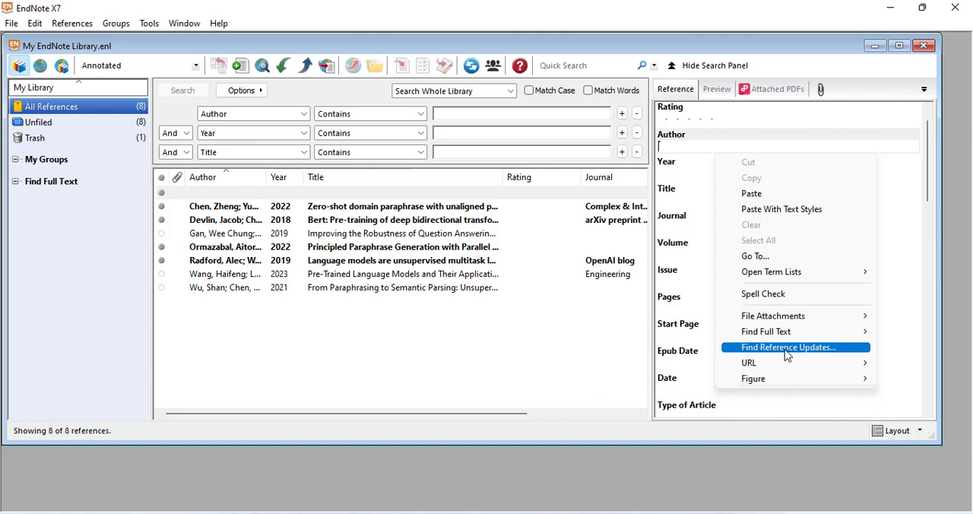
Run Find Reference Updates on the new reference to fetch its details by DOI.
left_click(787, 346)
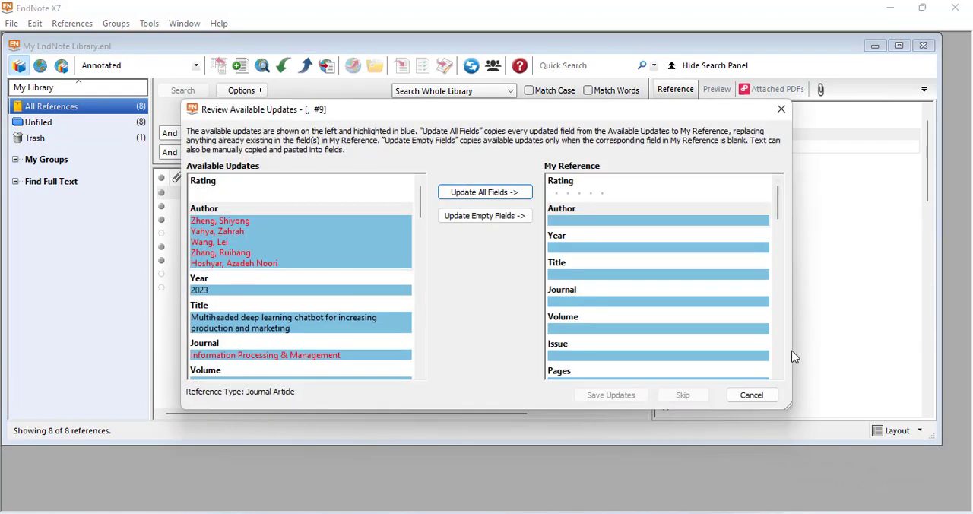
mouse_move(224, 243)
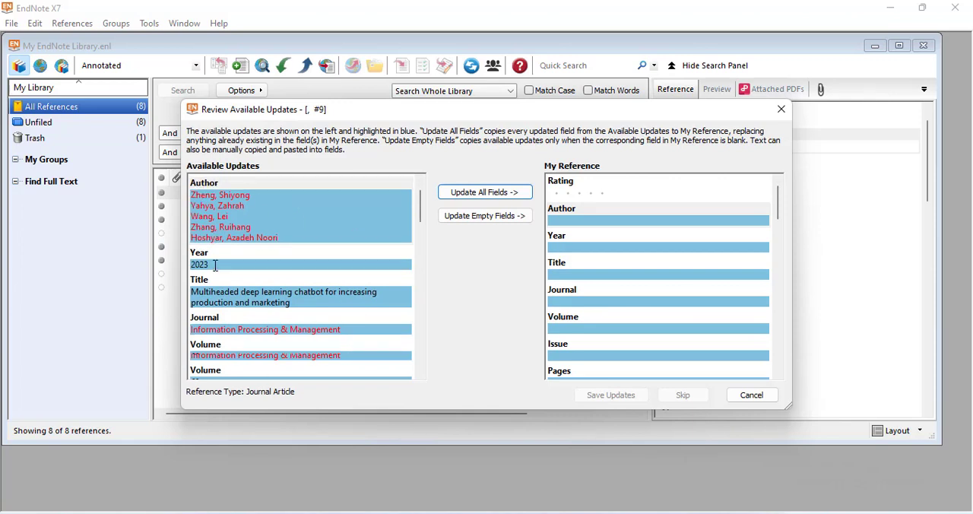
Apply all retrieved fields (authors, 2023, title, journal, volume 60, issue 5) and save the updates.
scroll("down", 3)
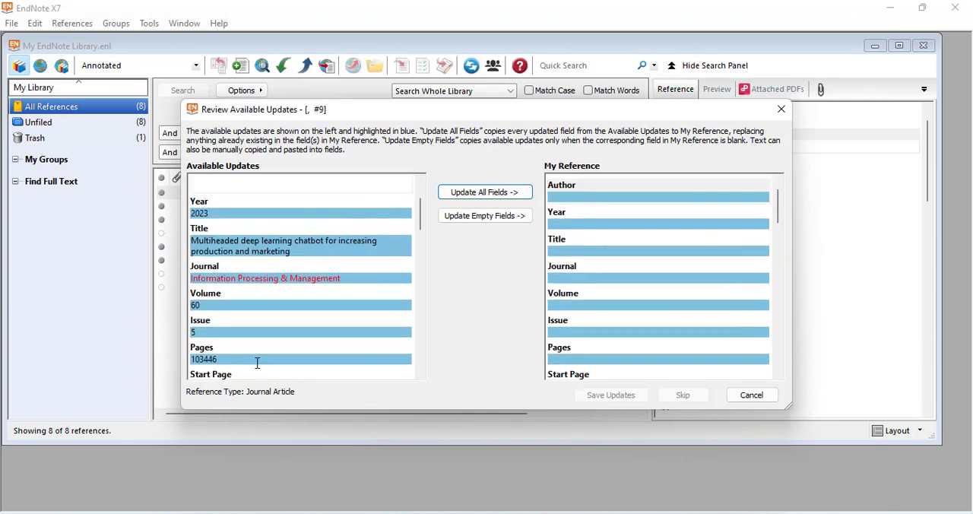
scroll("up", 3)
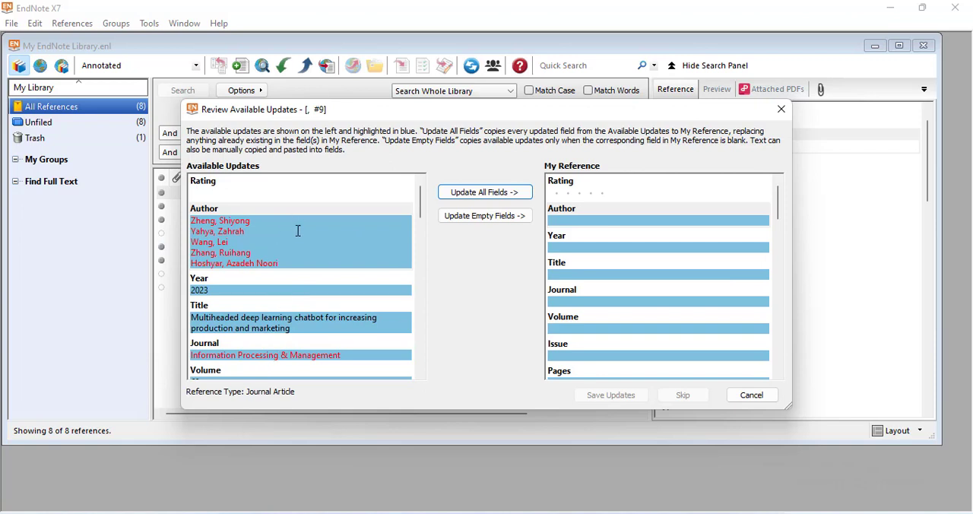
mouse_move(484, 192)
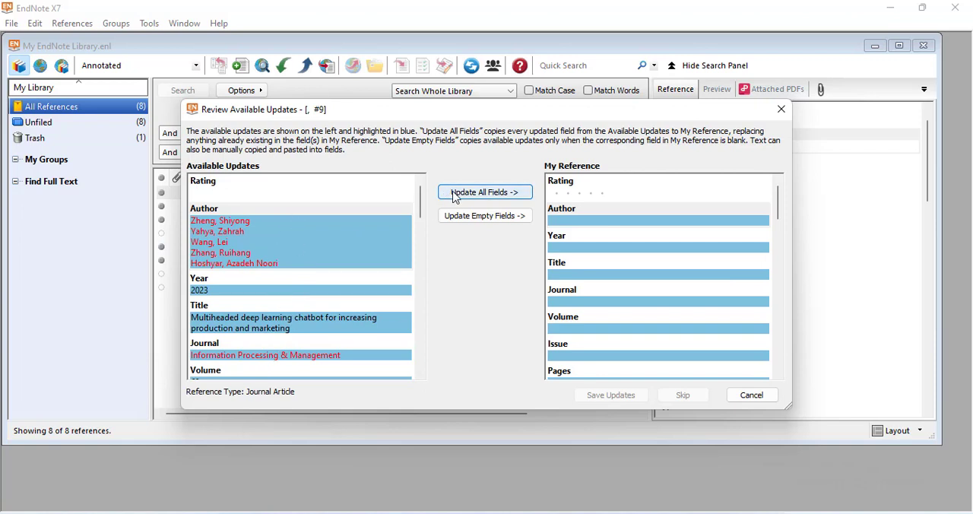
left_click(485, 192)
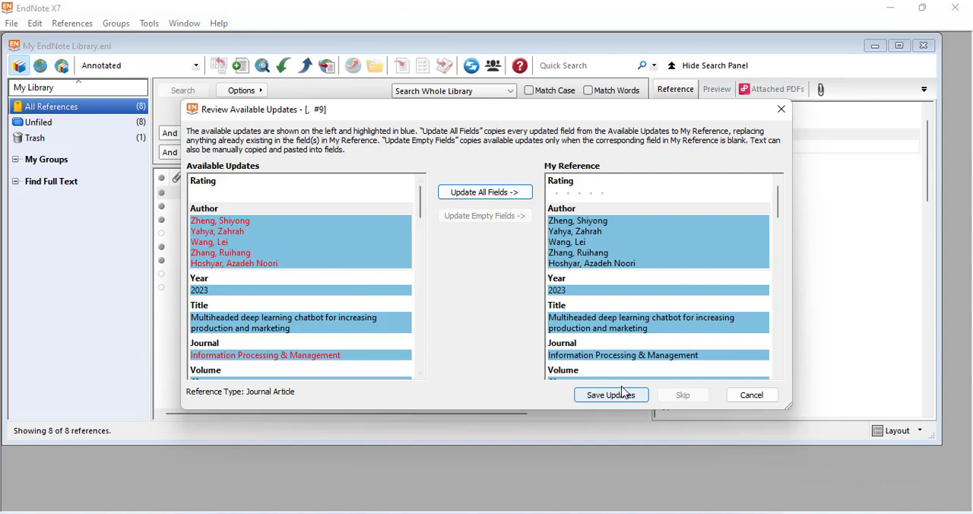
left_click(610, 394)
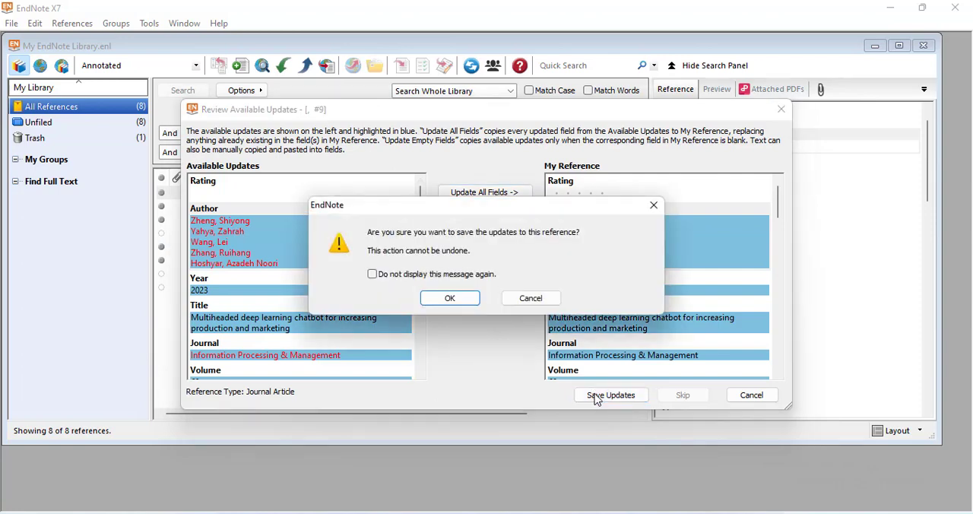
left_click(449, 298)
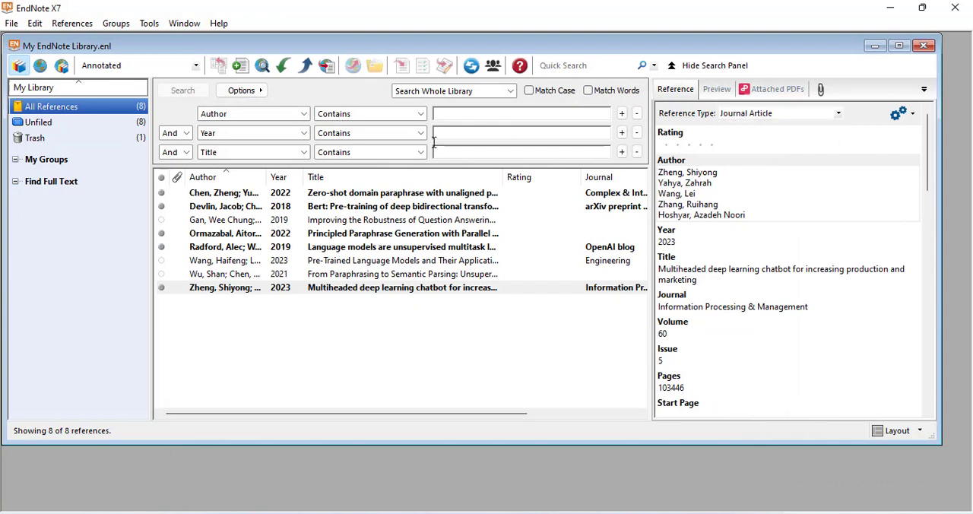
mouse_move(849, 297)
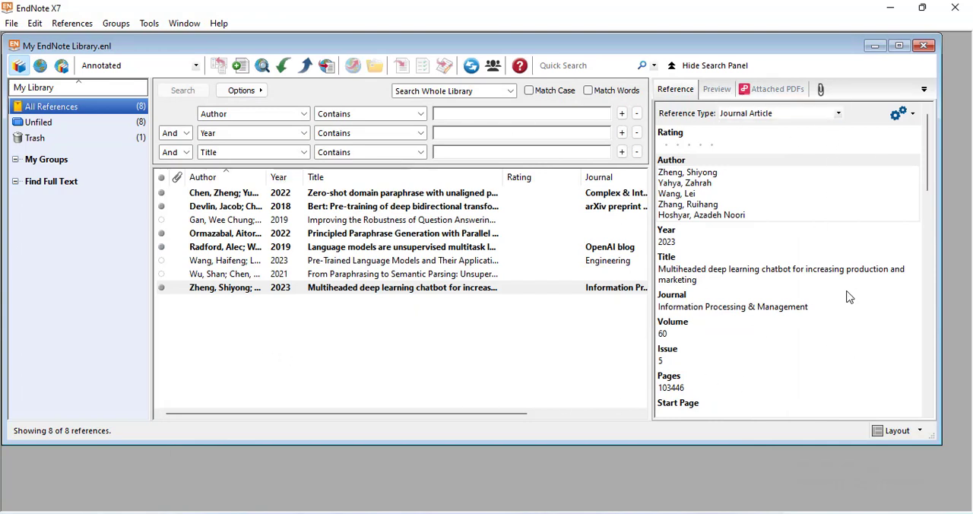
scroll("down", 3)
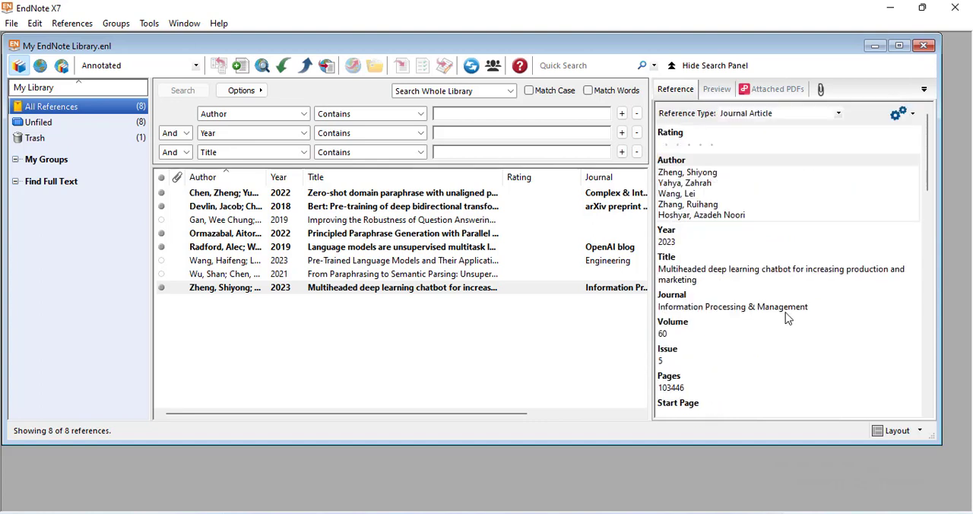
mouse_move(278, 303)
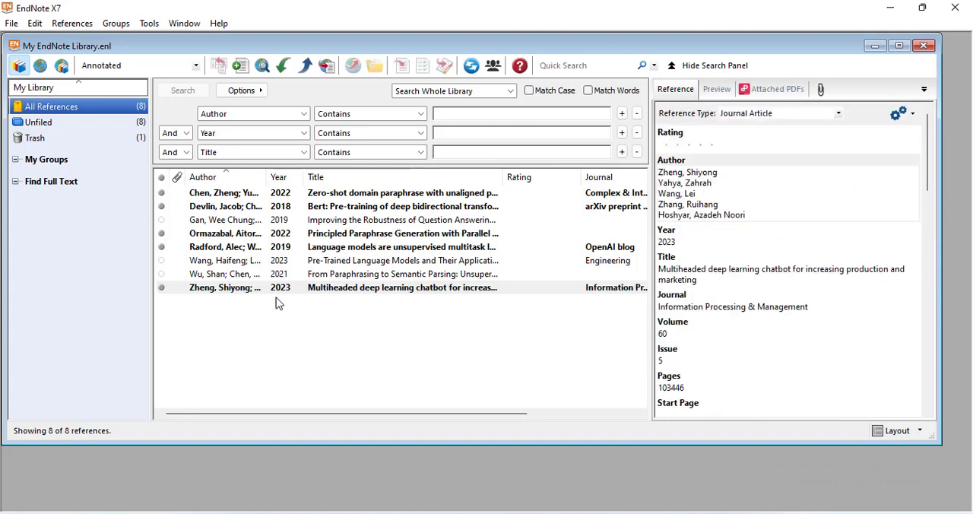
mouse_move(373, 293)
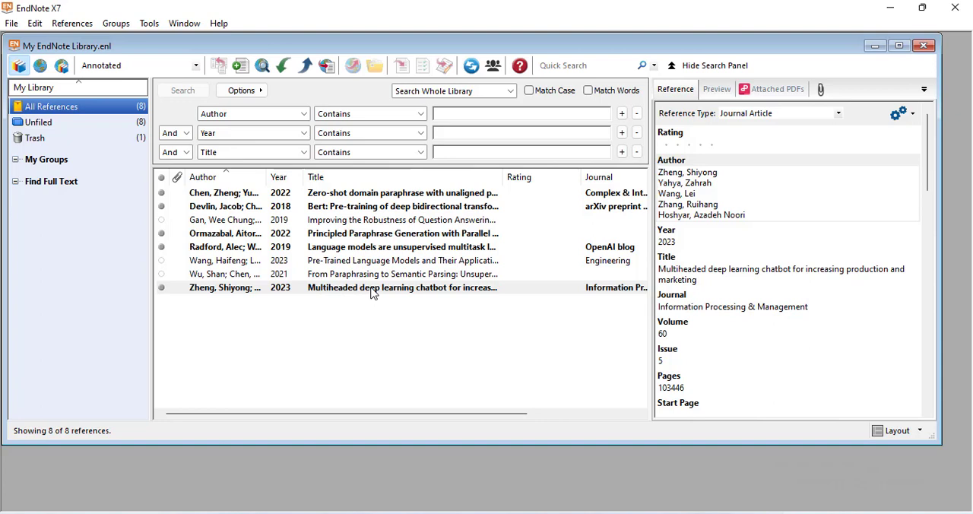
mouse_move(374, 307)
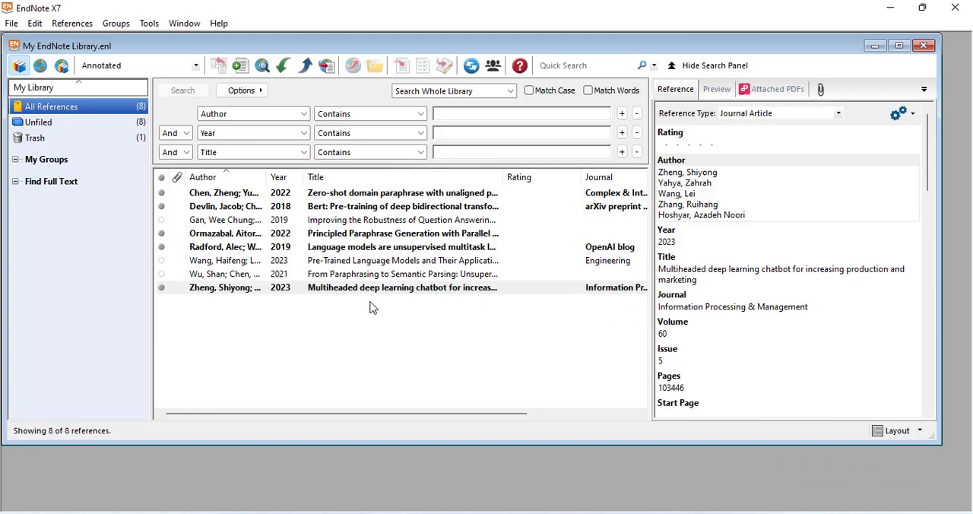
mouse_move(330, 378)
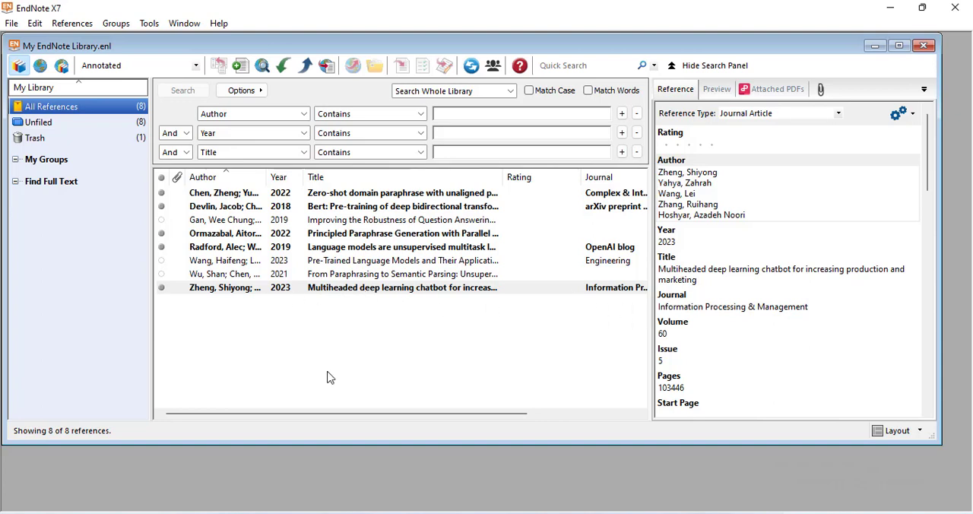